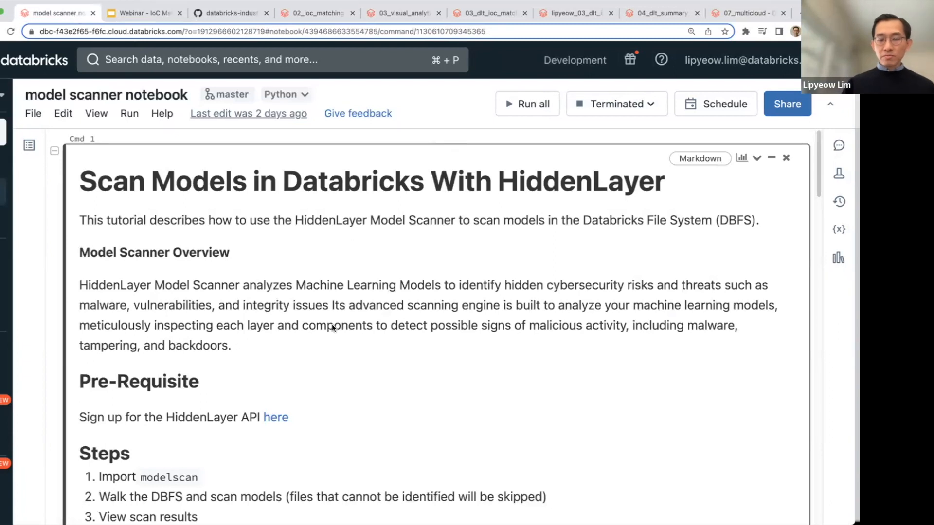
mouse_move(352, 336)
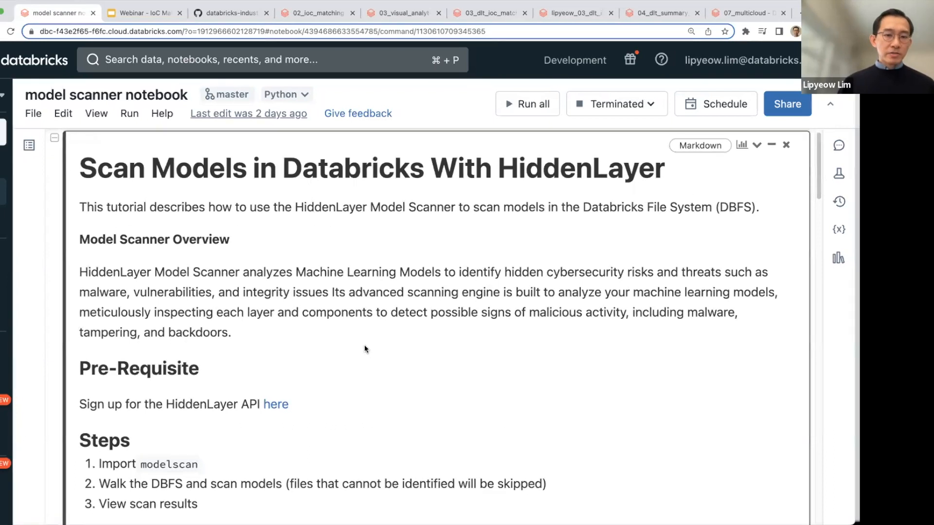
- Scroll past the imports and scan_to_df function cells down to the '3. View scan results' section
scroll("down", 3)
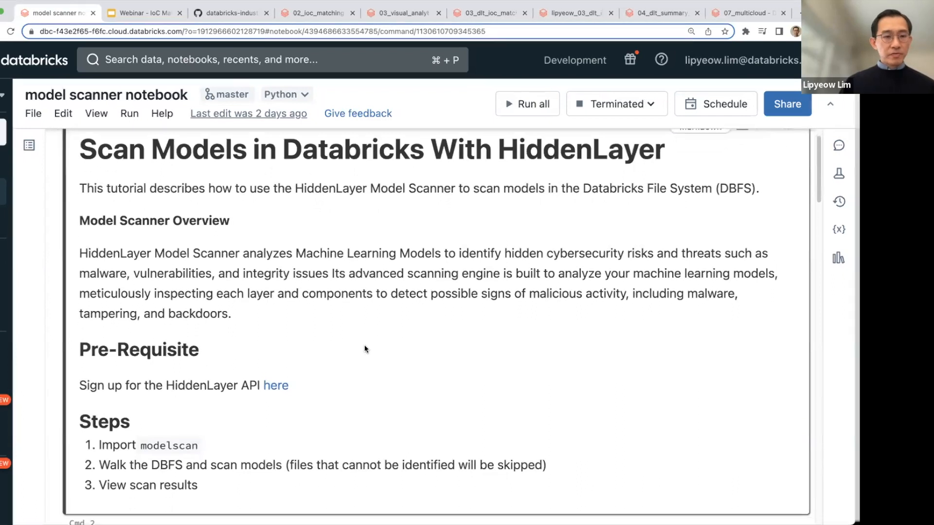
scroll("down", 3)
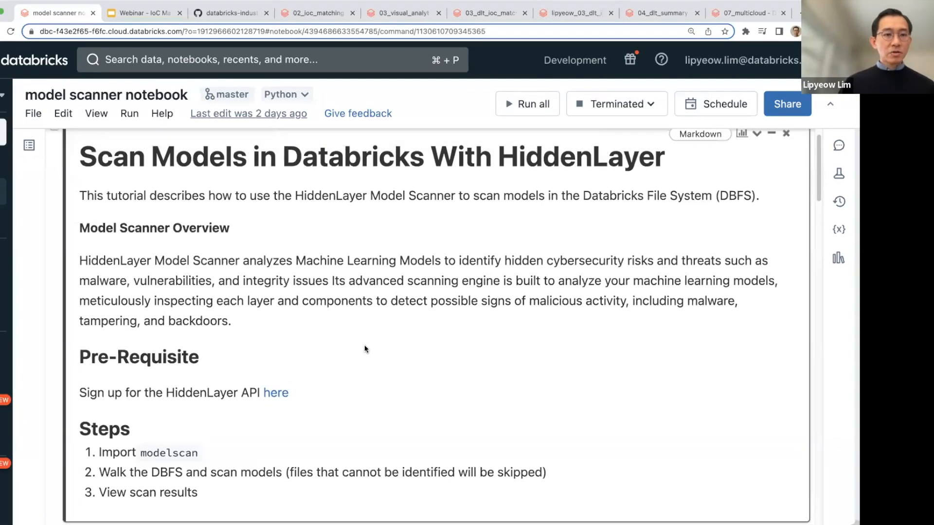
scroll("down", 3)
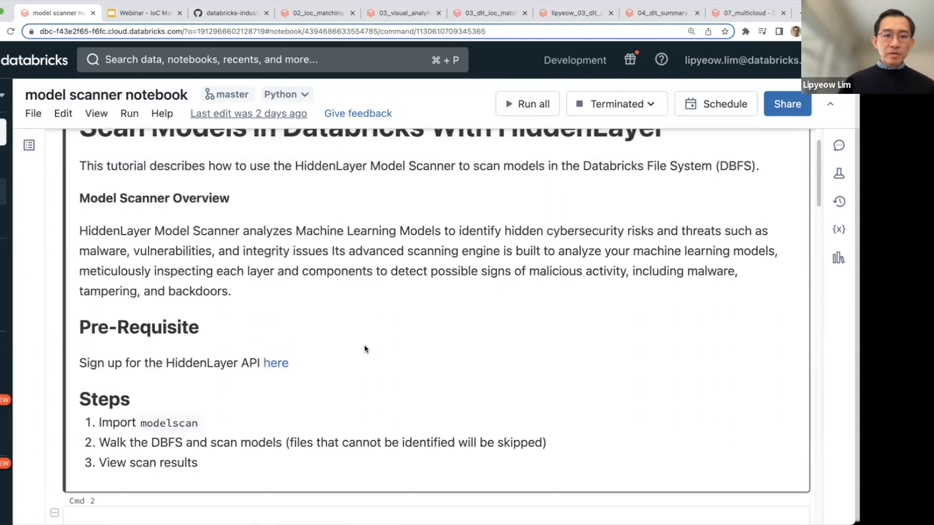
scroll("down", 3)
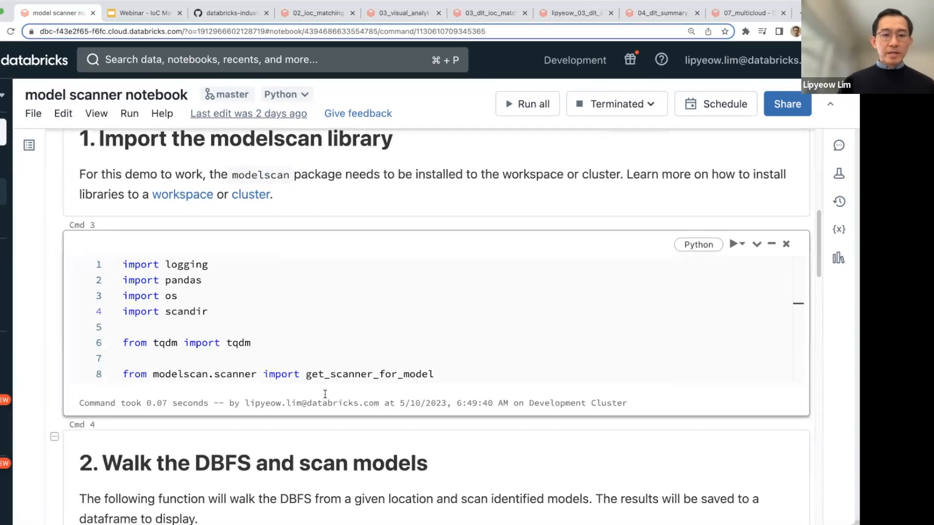
scroll("down", 3)
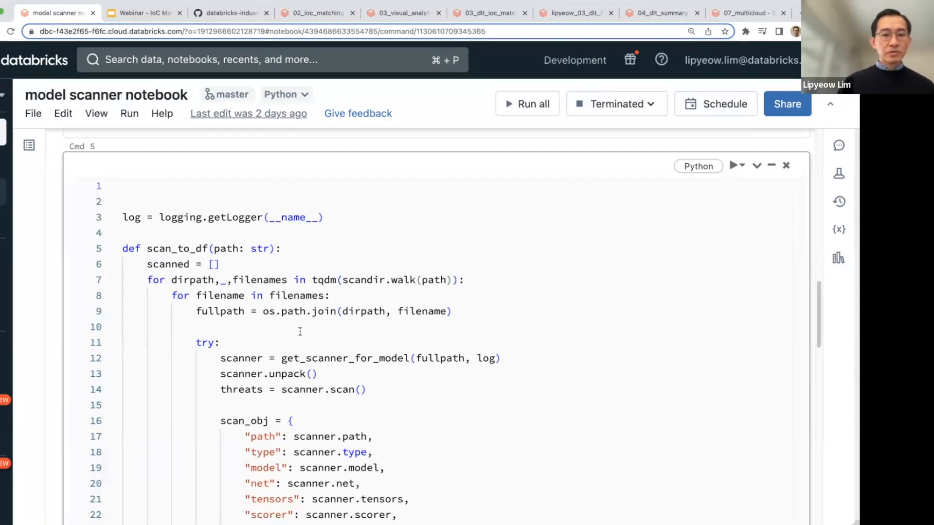
scroll("down", 3)
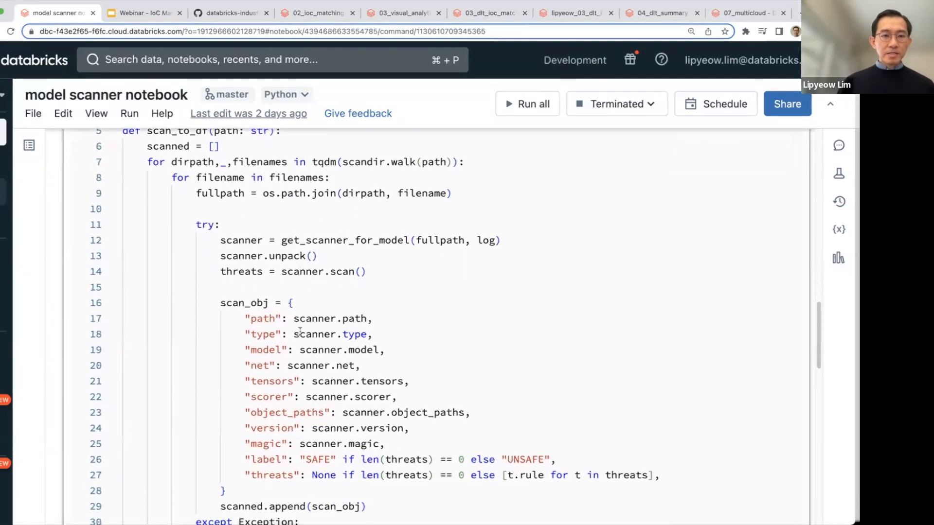
scroll("down", 3)
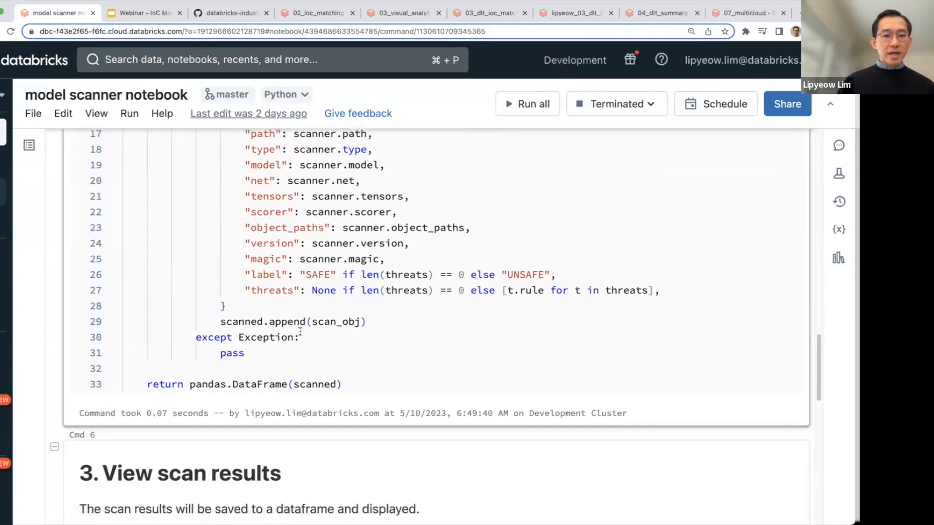
scroll("down", 3)
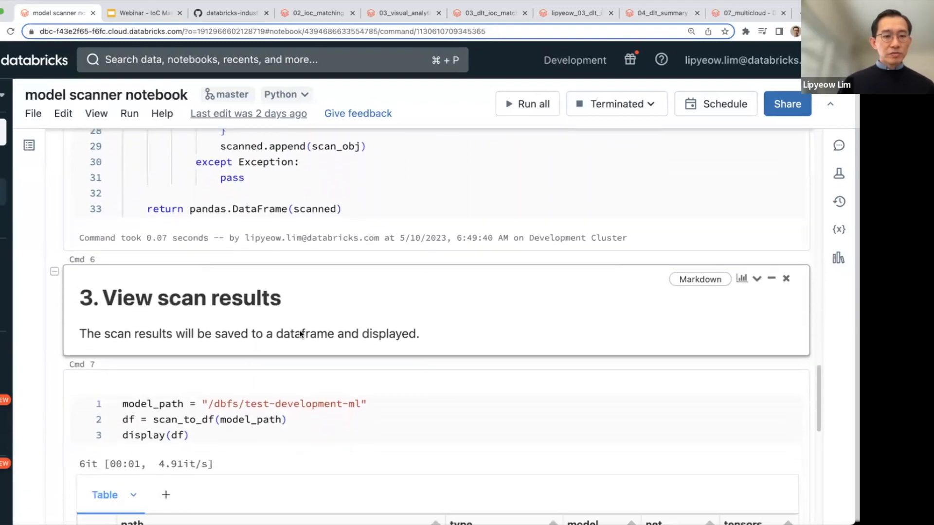
scroll("down", 3)
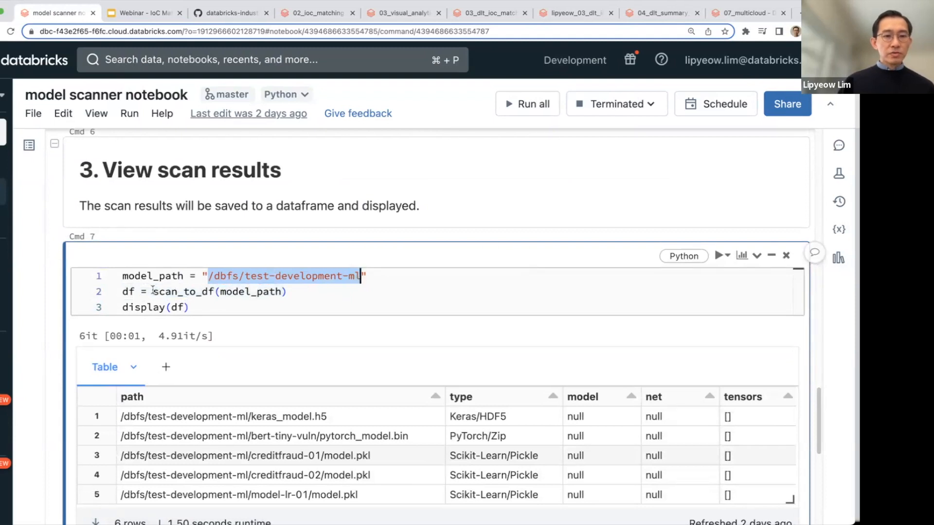
- Highlight the /dbfs/test-development-ml model_path and scroll until the six-model results table is fully visible
double_click(184, 292)
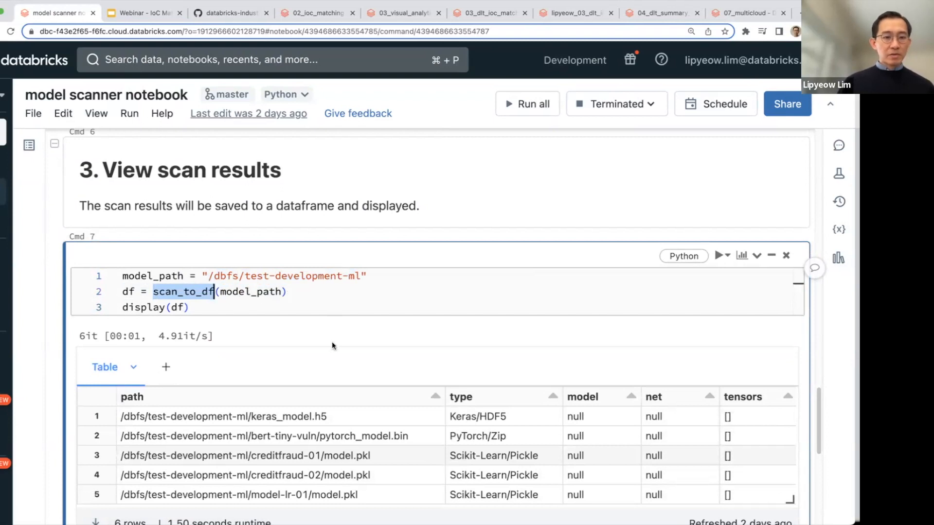
scroll("down", 3)
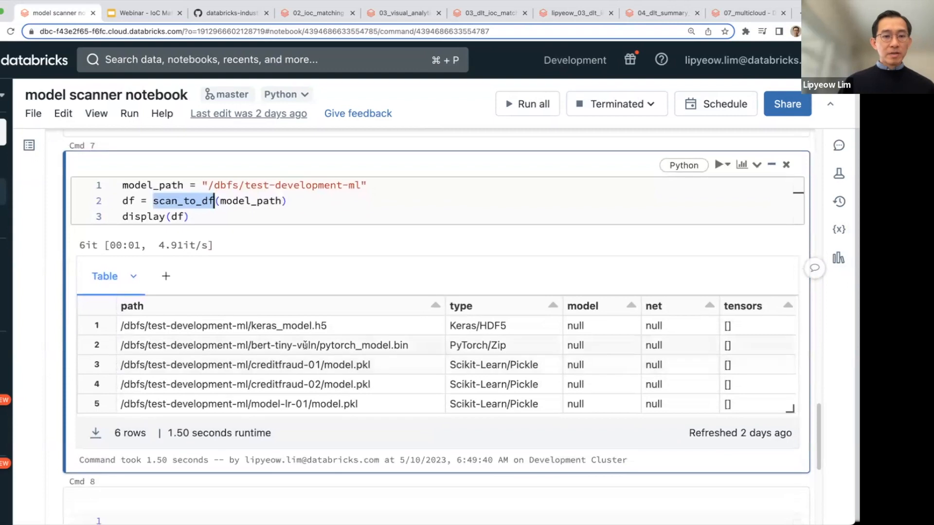
scroll("down", 3)
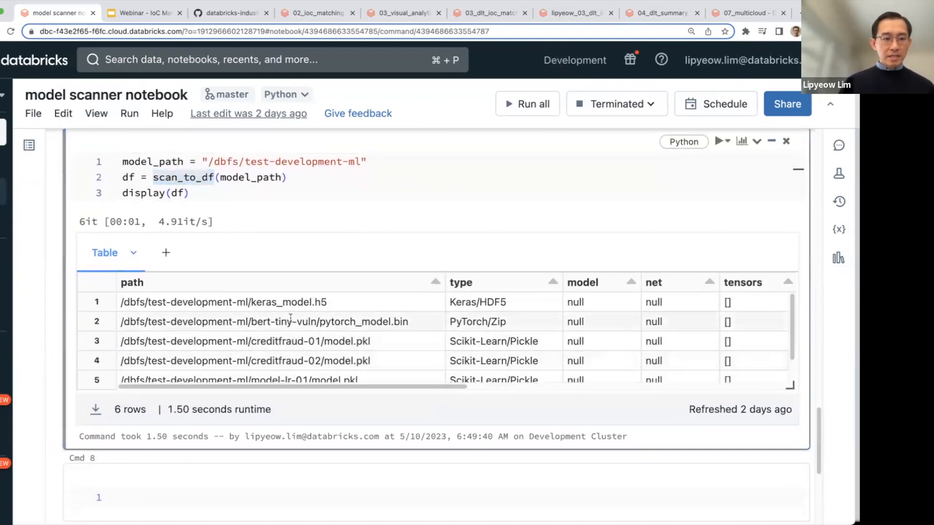
scroll("down", 3)
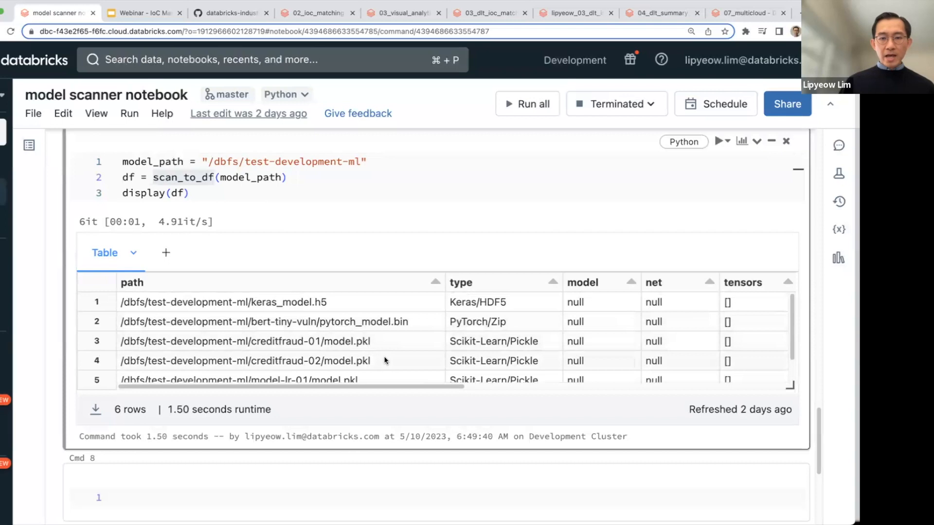
scroll("right", 3)
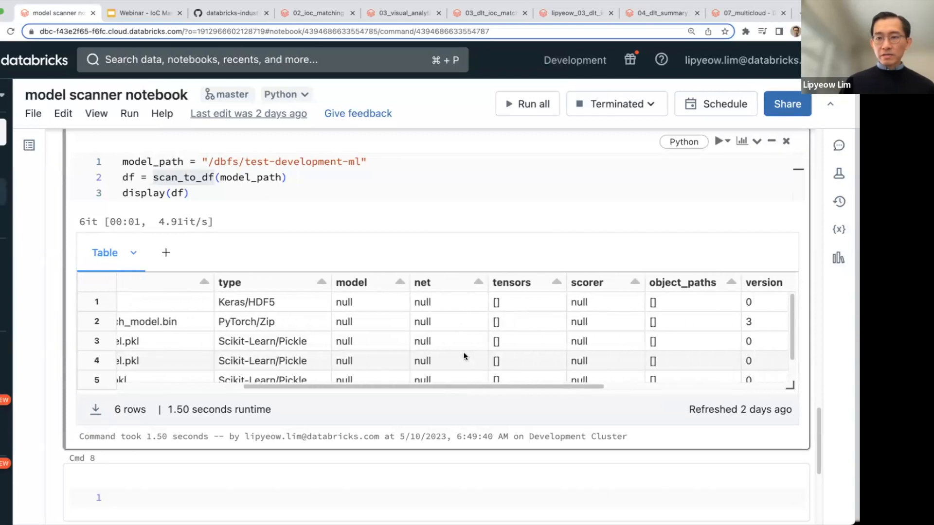
scroll("right", 3)
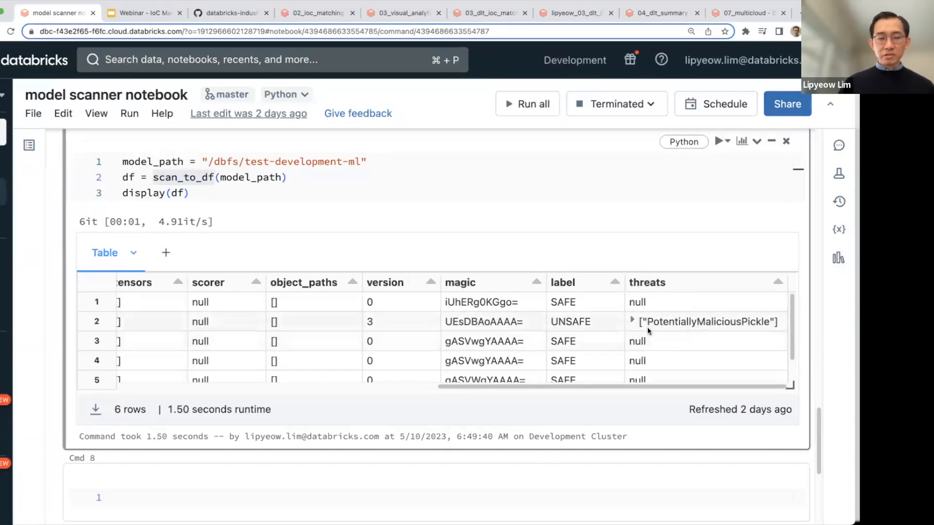
scroll("left", 3)
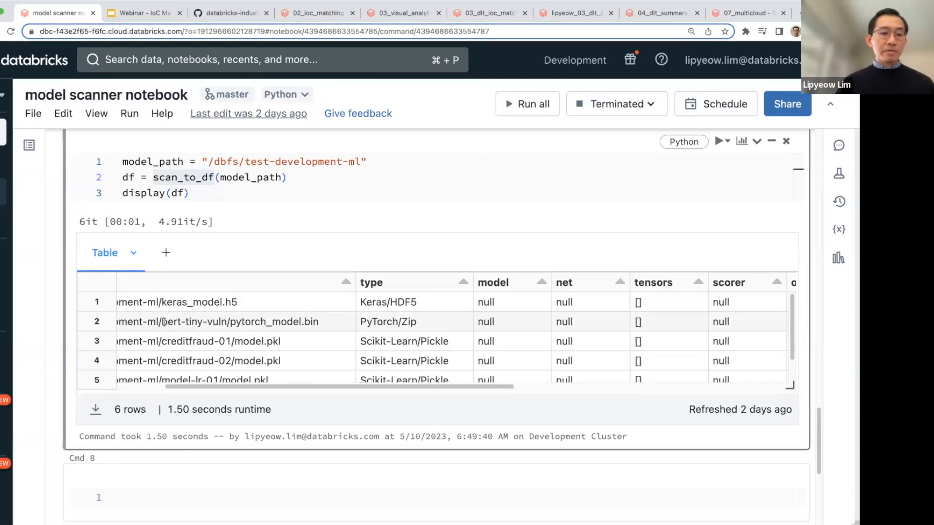
mouse_move(232, 328)
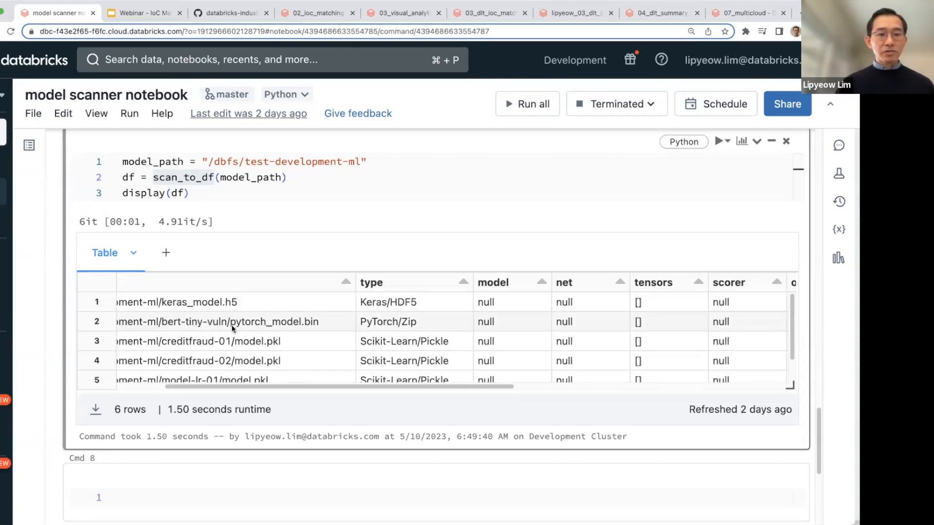
mouse_move(402, 322)
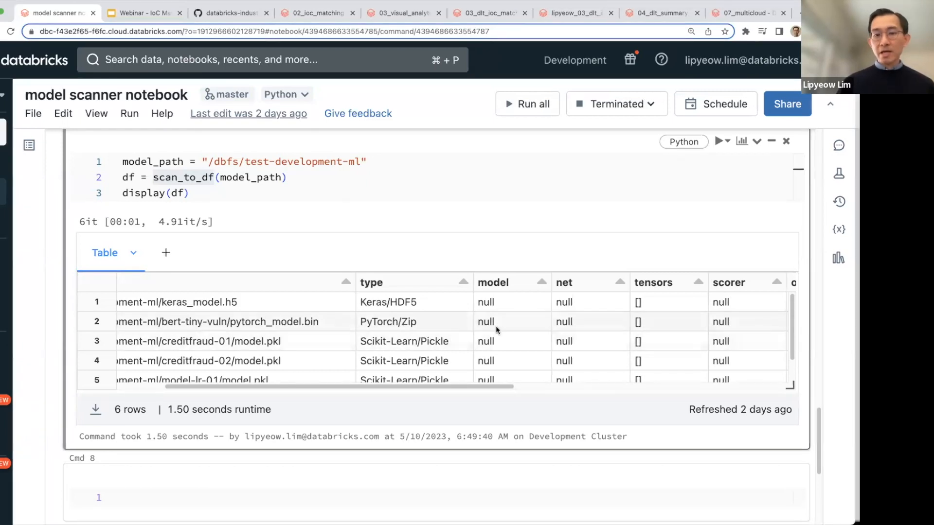
mouse_move(418, 322)
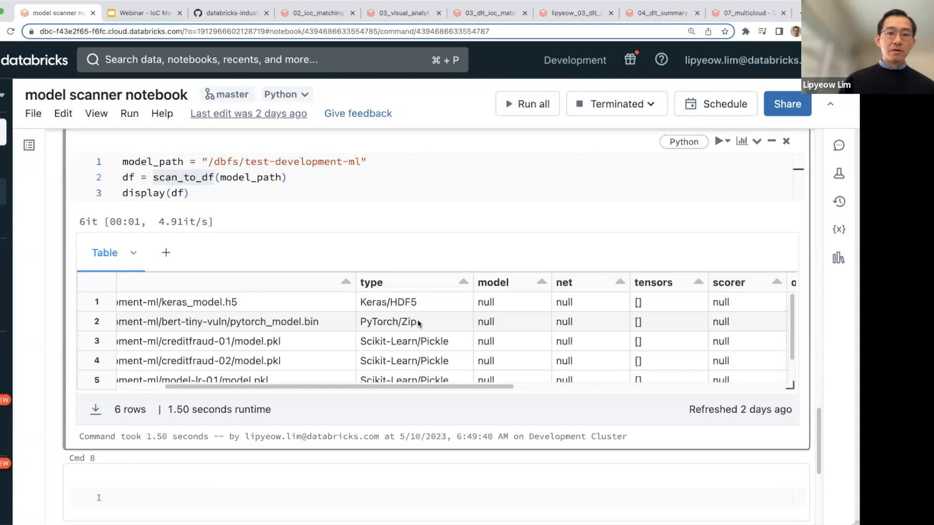